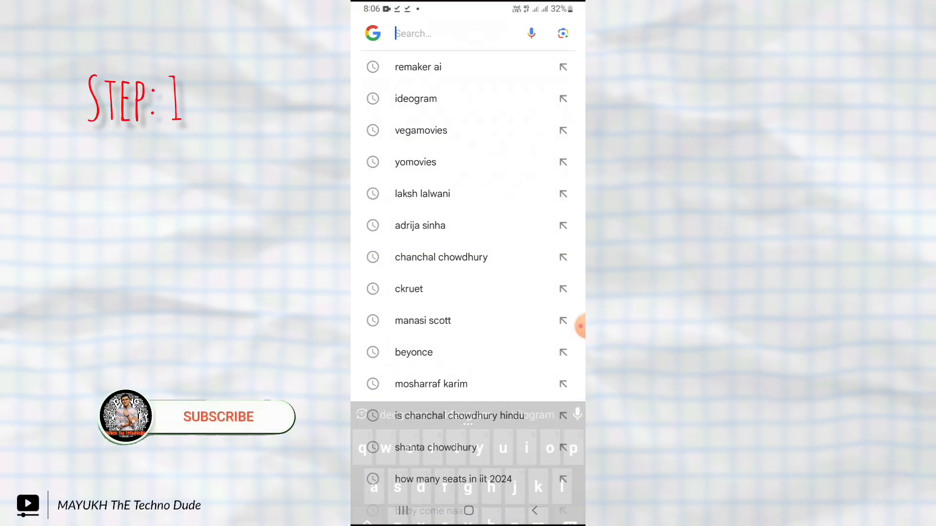
Step: Rerun the recent Google search 'ideogram' to show its results
{"action": "left_click", "coordinate": [415, 98]}
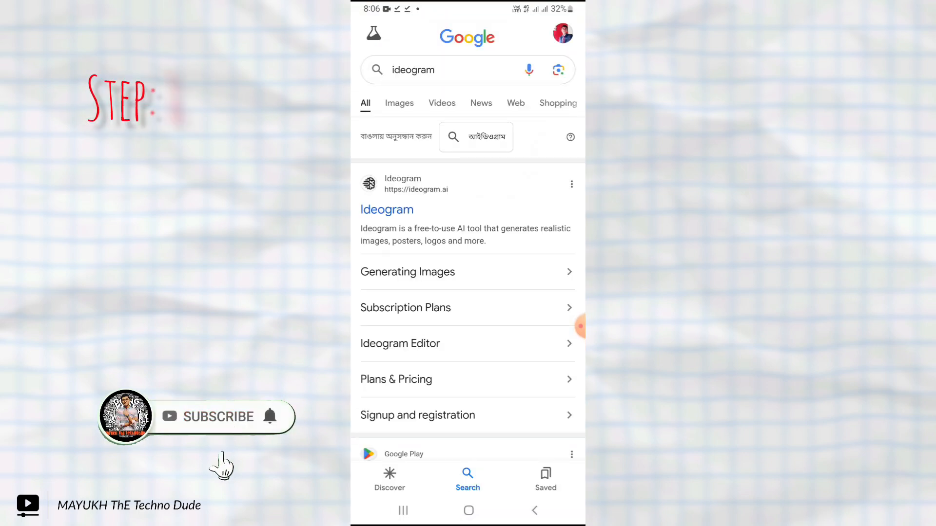
{"action": "left_click", "coordinate": [439, 70]}
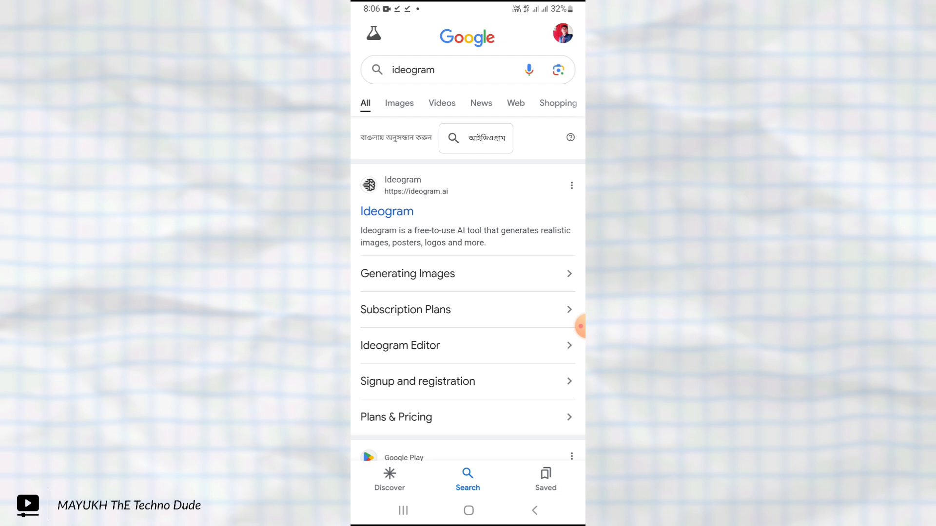
Step: Open the official ideogram.ai site from the search results
{"action": "left_click", "coordinate": [386, 212]}
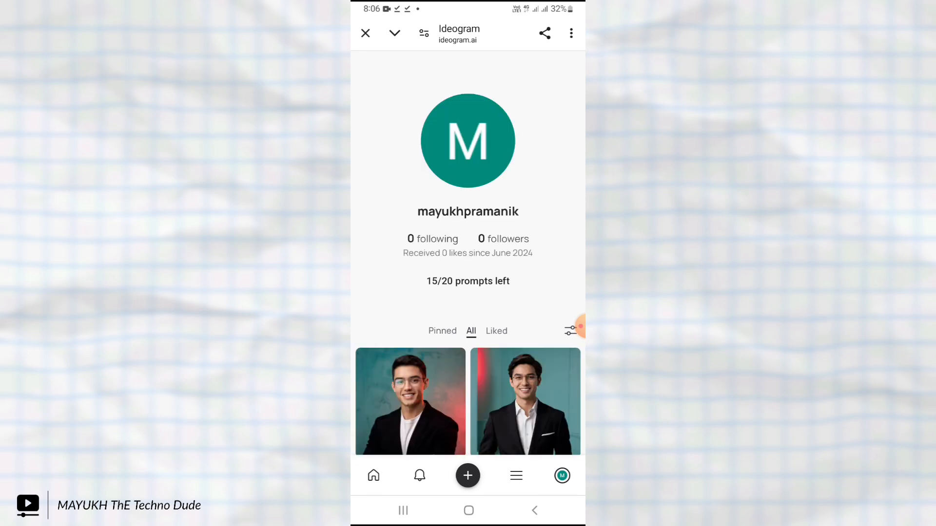
Step: Start a new creation and enter the prompt describing a dark-haired young man in a black blazer
{"action": "left_click", "coordinate": [468, 476]}
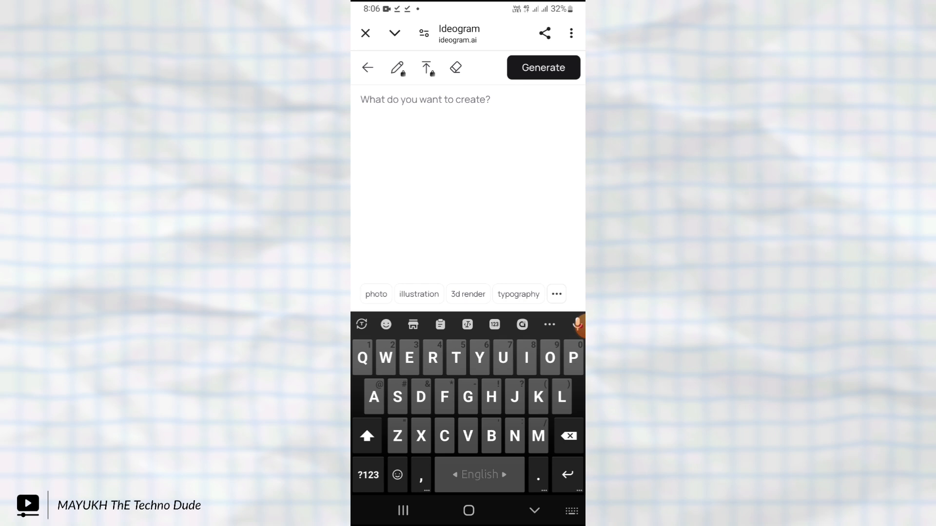
{"action": "type", "text": "A young men with dark hair and a confident smile he is dress a black blazer over a white shirt A man is positioned against aqua colour backdrop with a subtle red lighting of the rate site and posing for linkedin profile"}
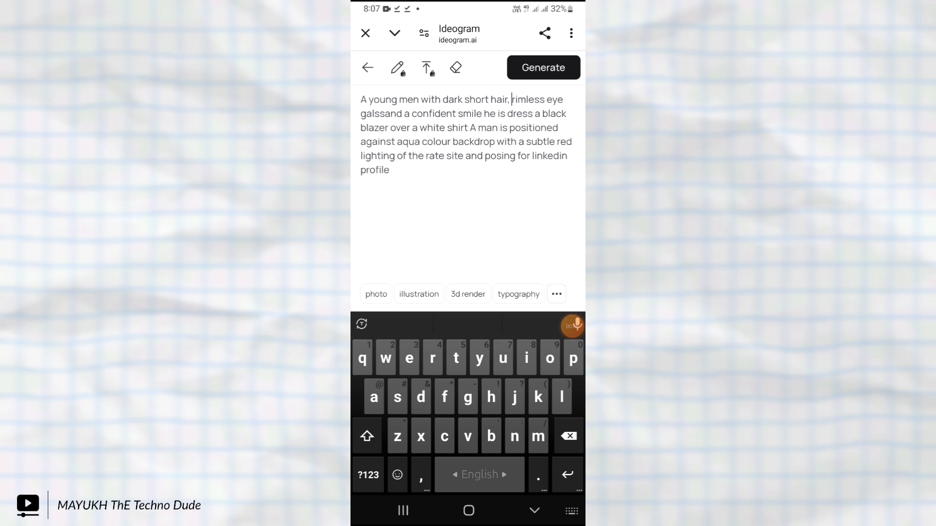
Step: Generate portraits from the blazer prompt and download one of the results
{"action": "left_click", "coordinate": [543, 67]}
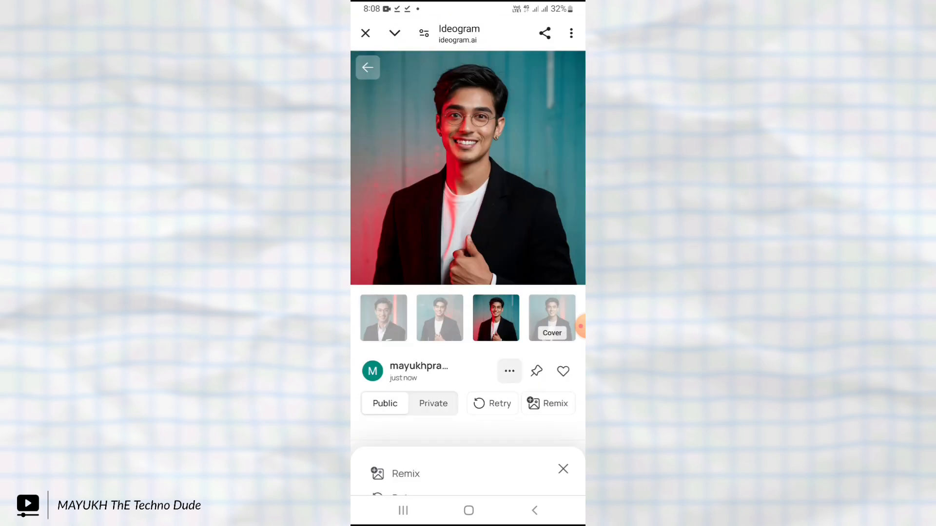
{"action": "left_click", "coordinate": [509, 371]}
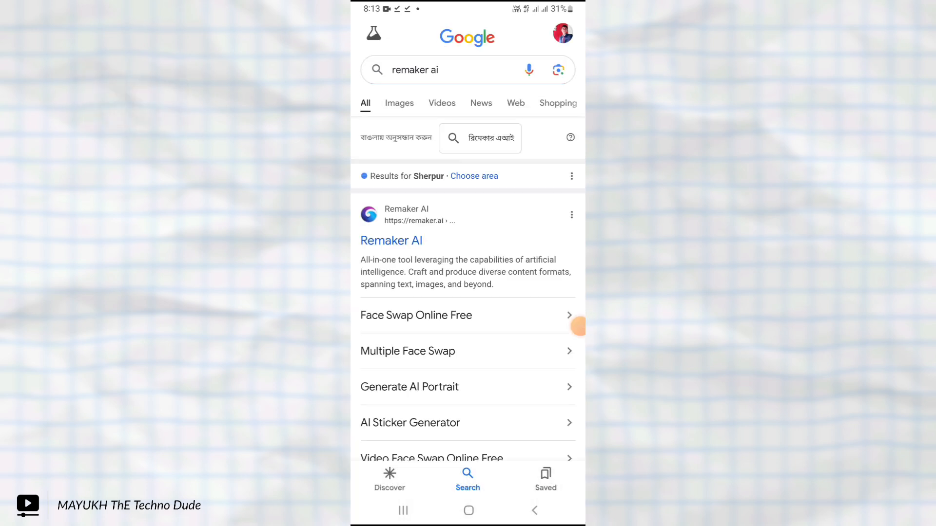
Step: Open the 'Face Swap Online Free' sitelink from the remaker ai results
{"action": "left_click", "coordinate": [416, 316]}
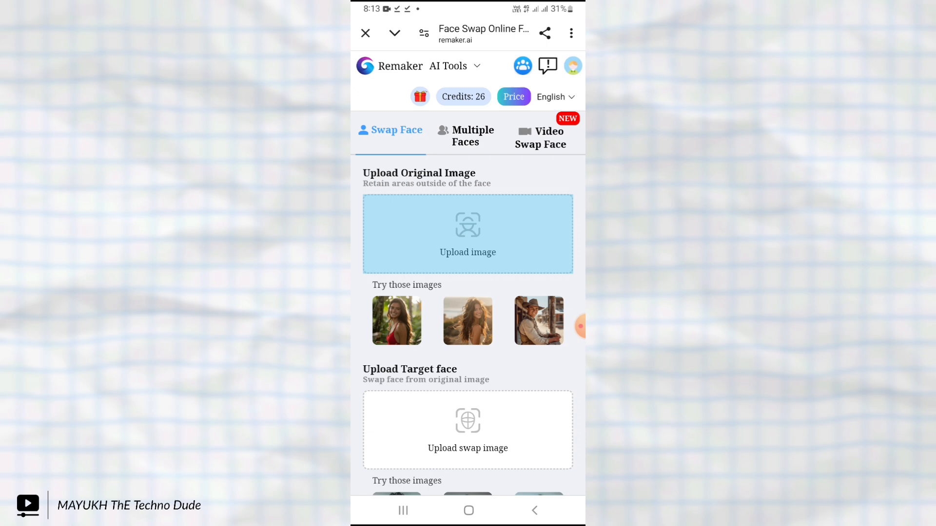
Step: Upload the Ideogram blazer portrait as original and a personal photo as target face
{"action": "left_click", "coordinate": [468, 233]}
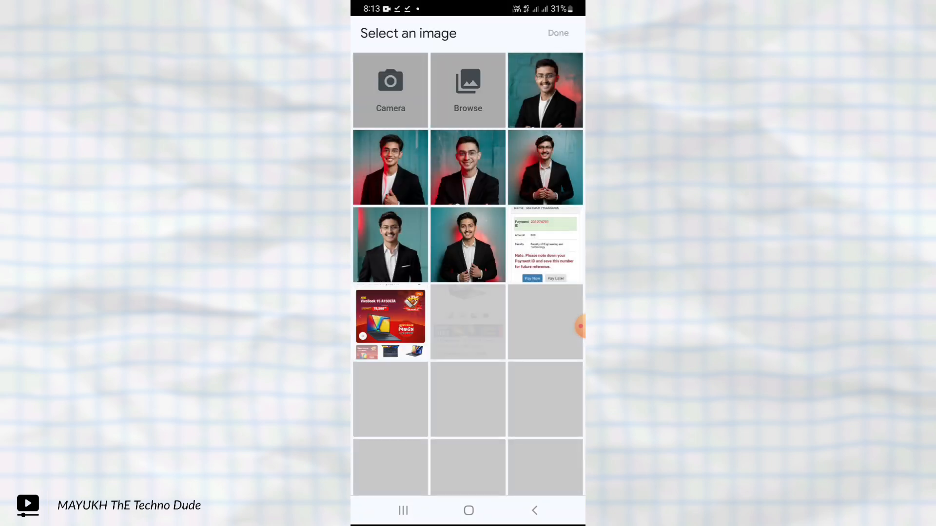
{"action": "left_click", "coordinate": [390, 168]}
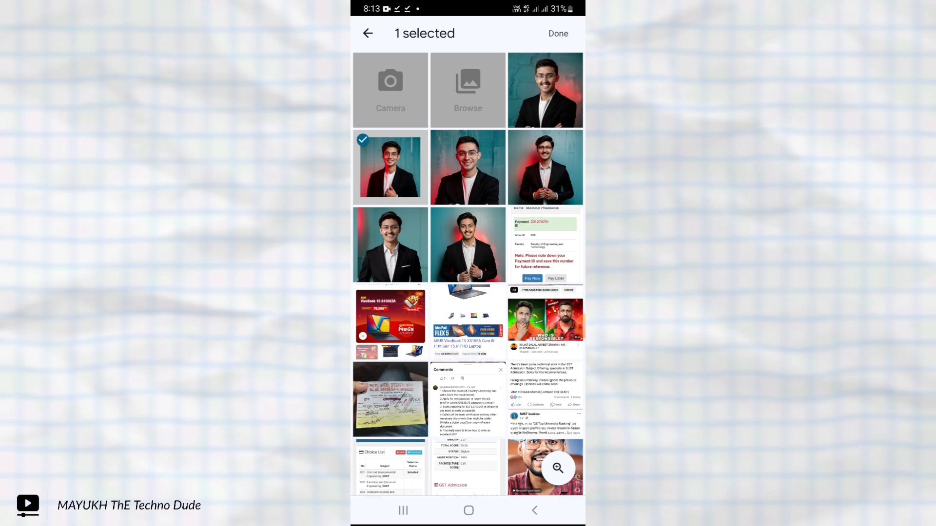
{"action": "left_click", "coordinate": [557, 33]}
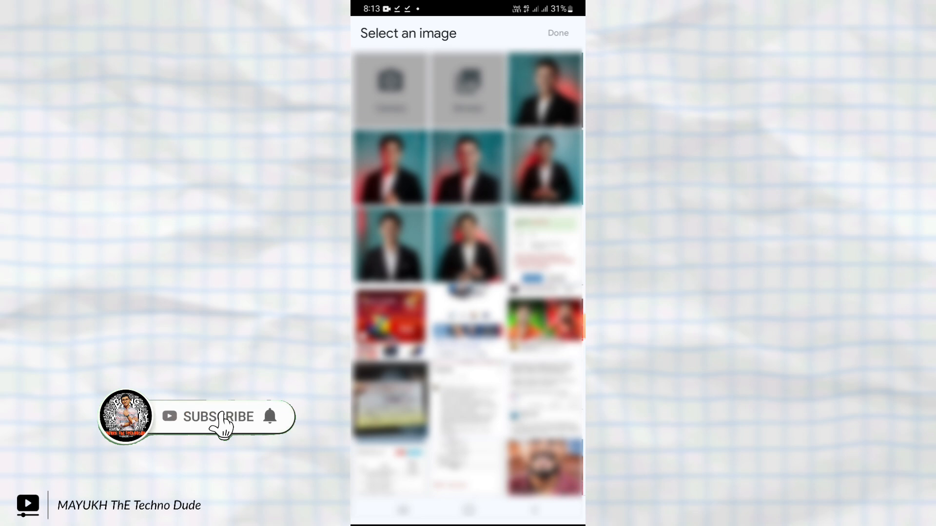
{"action": "scroll", "scroll_direction": "down", "scroll_amount": 3}
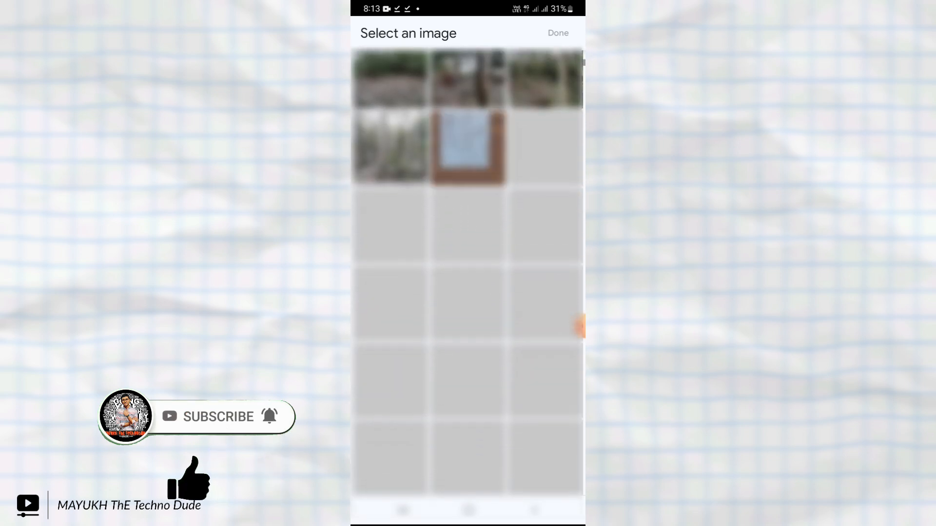
{"action": "left_click", "coordinate": [557, 32]}
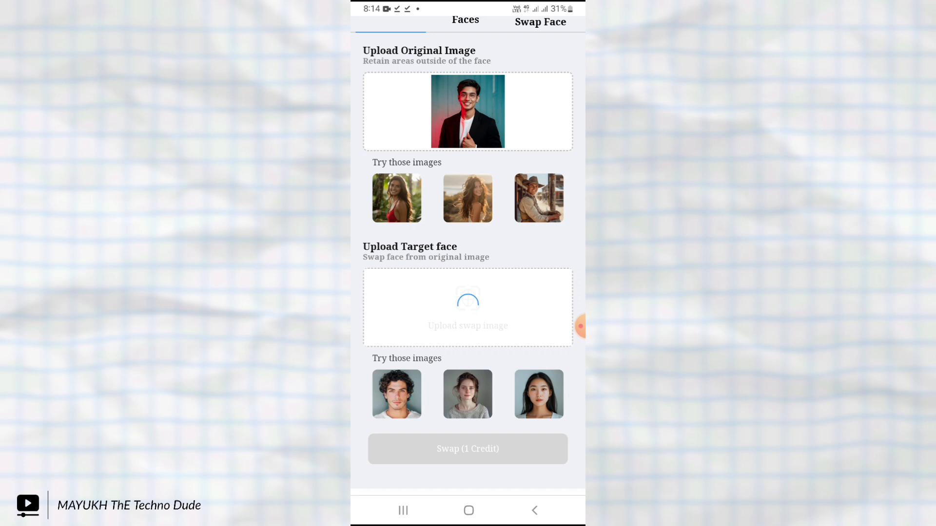
Step: Scroll down to the History section to watch the face swap finish
{"action": "scroll", "scroll_direction": "down", "scroll_amount": 3}
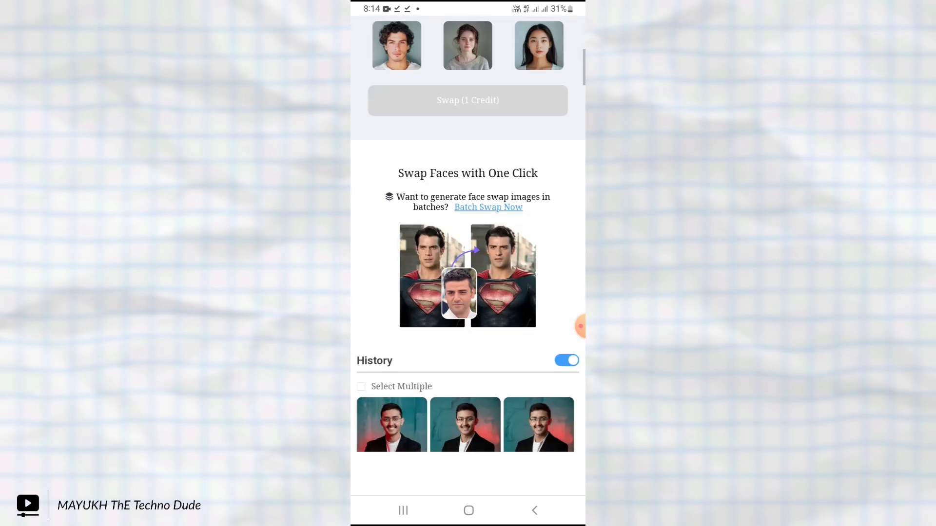
{"action": "scroll", "scroll_direction": "down", "scroll_amount": 3}
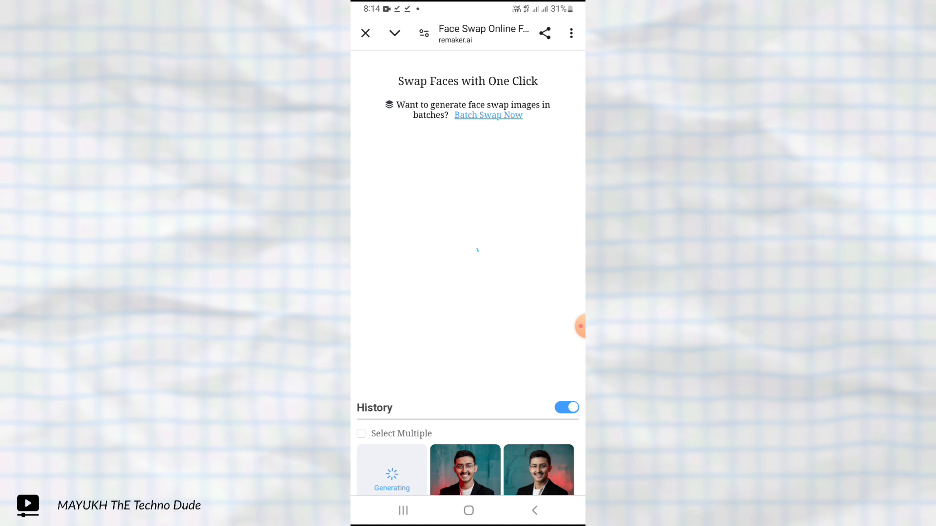
{"action": "scroll", "scroll_direction": "down", "scroll_amount": 3}
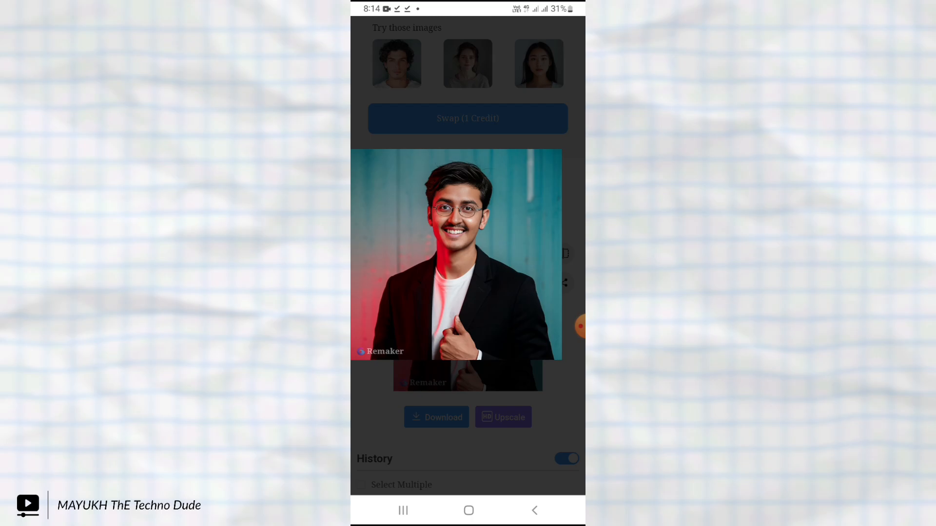
Step: Download the face-swapped blazer portrait and open the saved file
{"action": "scroll", "scroll_direction": "down", "scroll_amount": 3}
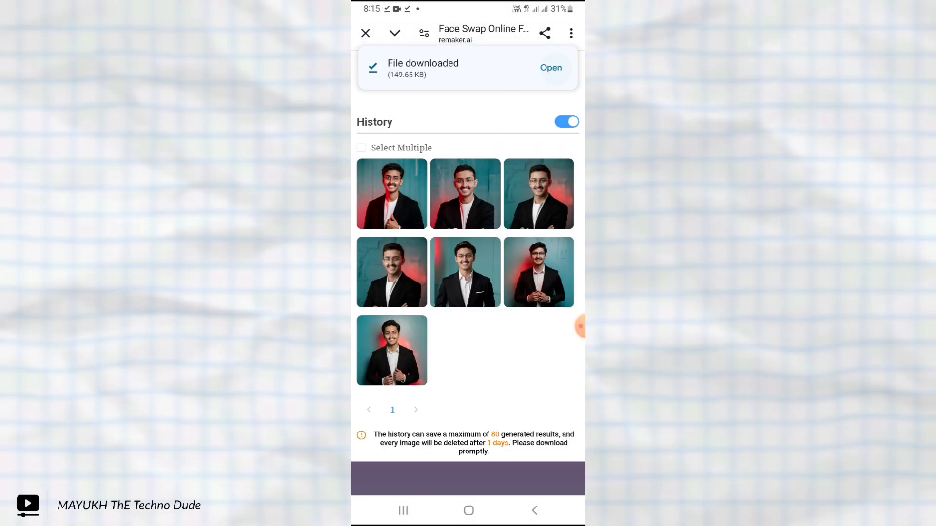
{"action": "left_click", "coordinate": [550, 68]}
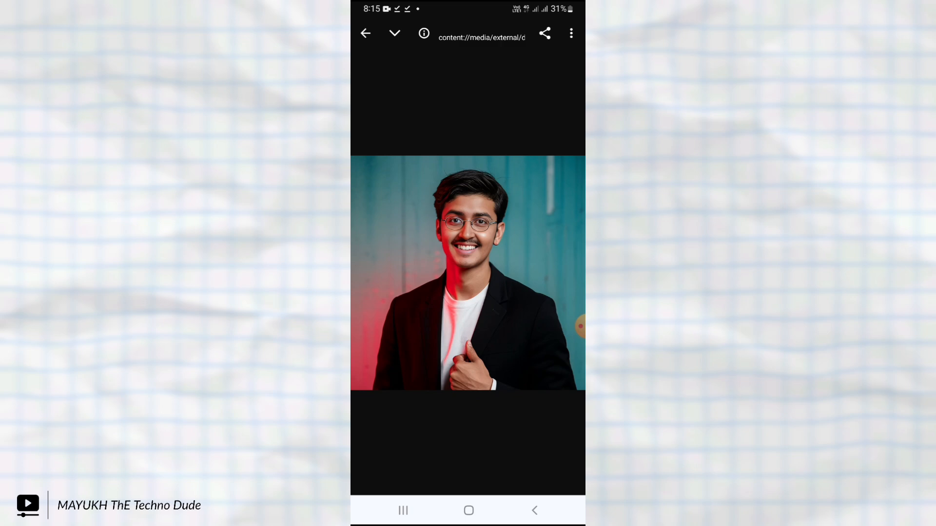